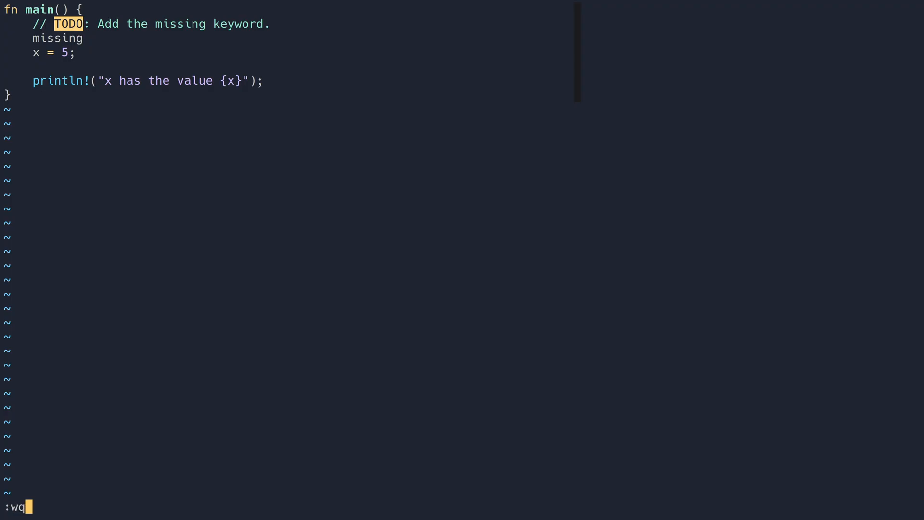
Write variables1.rs and quit Neovim with :wq, returning to the shell
{"action": "key", "text": "Return"}
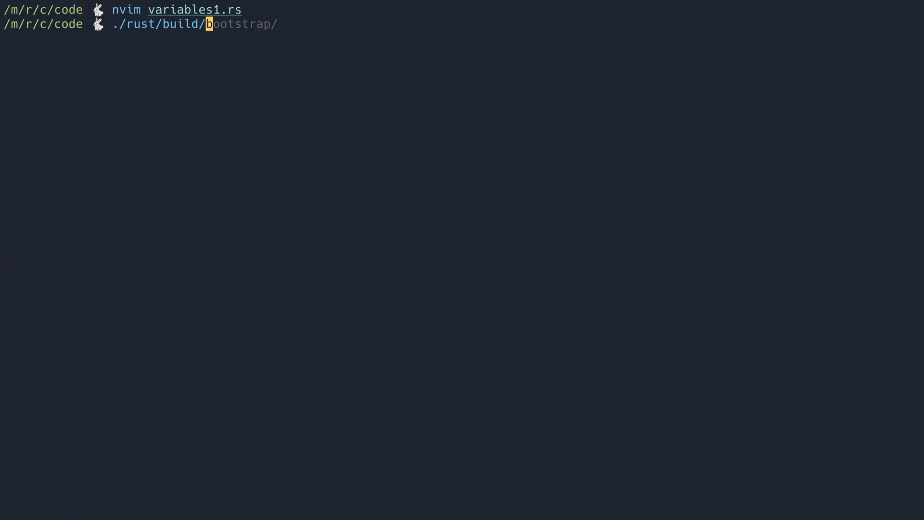
Compile variables1.rs with the stage1 rustc and enter ./variables1 to run the binary
{"action": "key", "text": "Tab"}
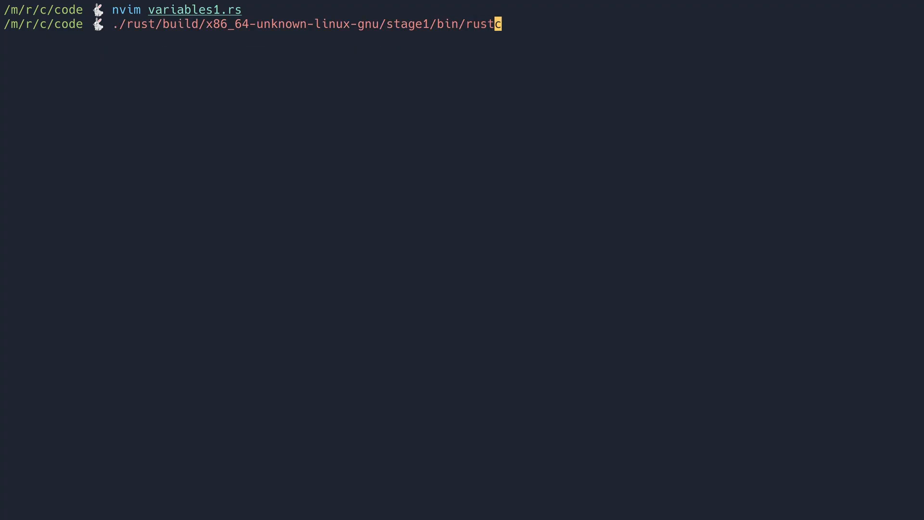
{"action": "key", "text": "Return"}
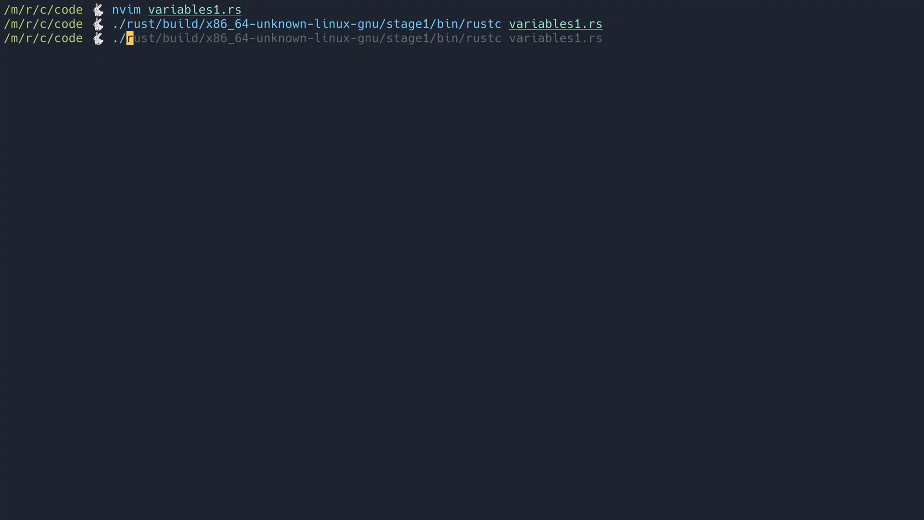
{"action": "type", "text": "./variables1"}
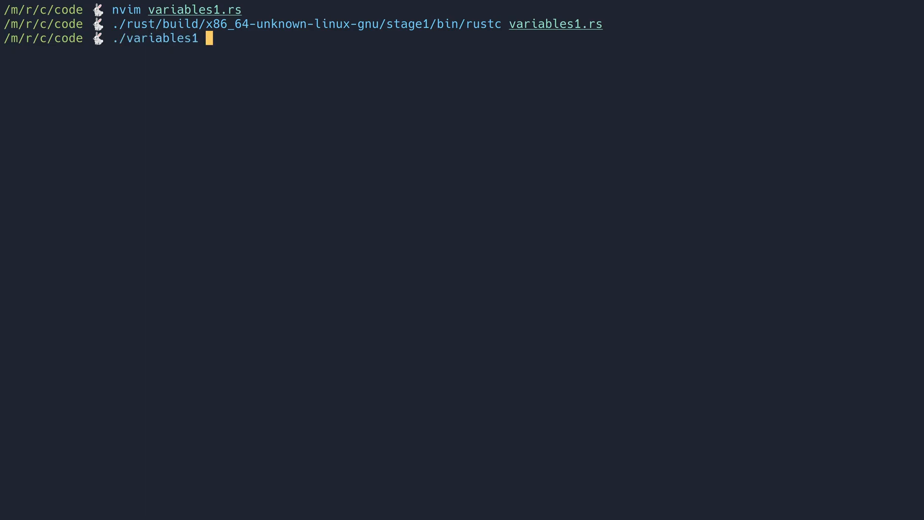